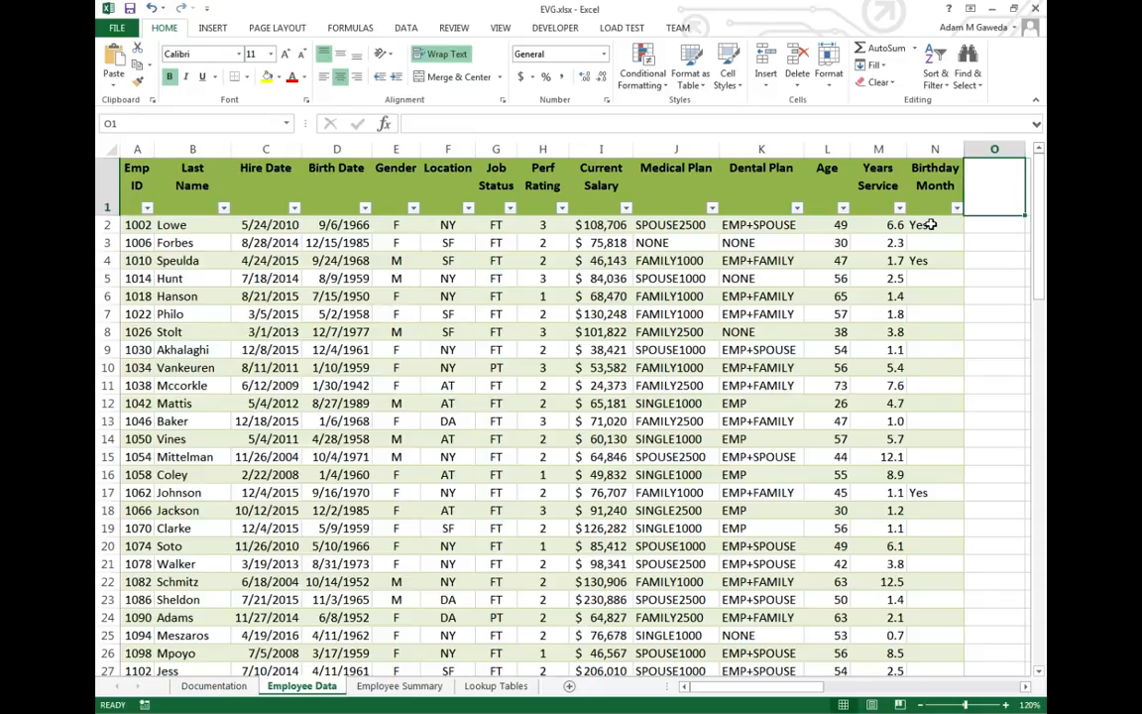
Step: Enter the header '401k Matching' in O1 next to Birthday Month, extending the table
left_click(934, 224)
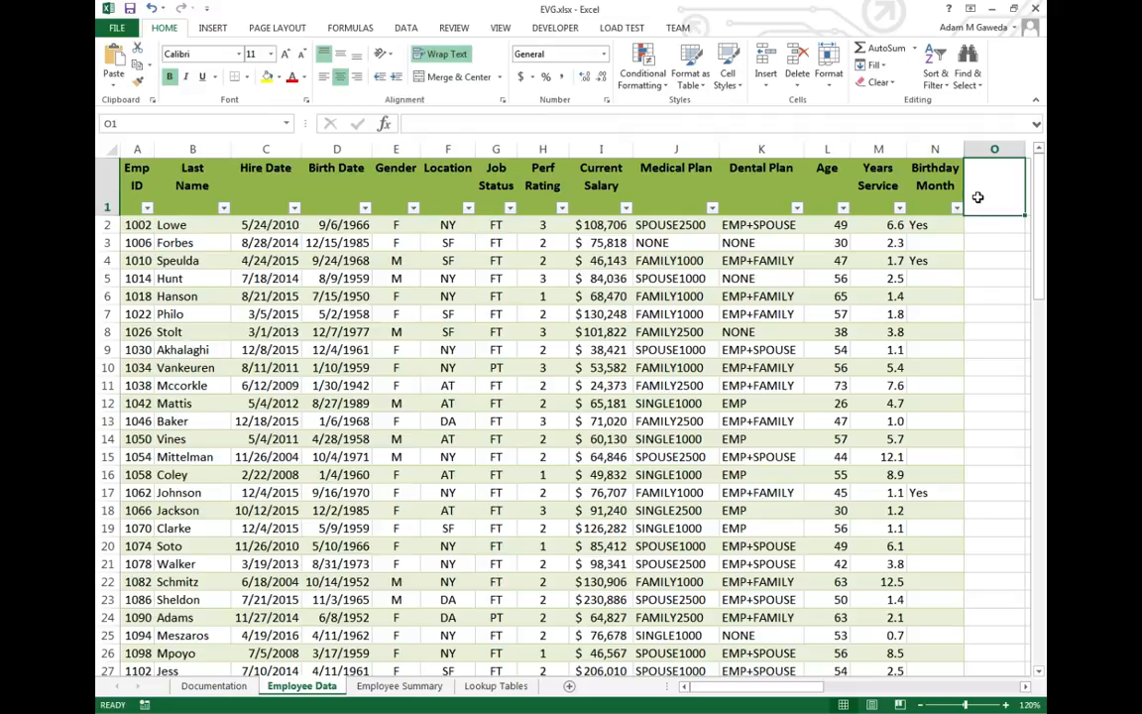
type("4")
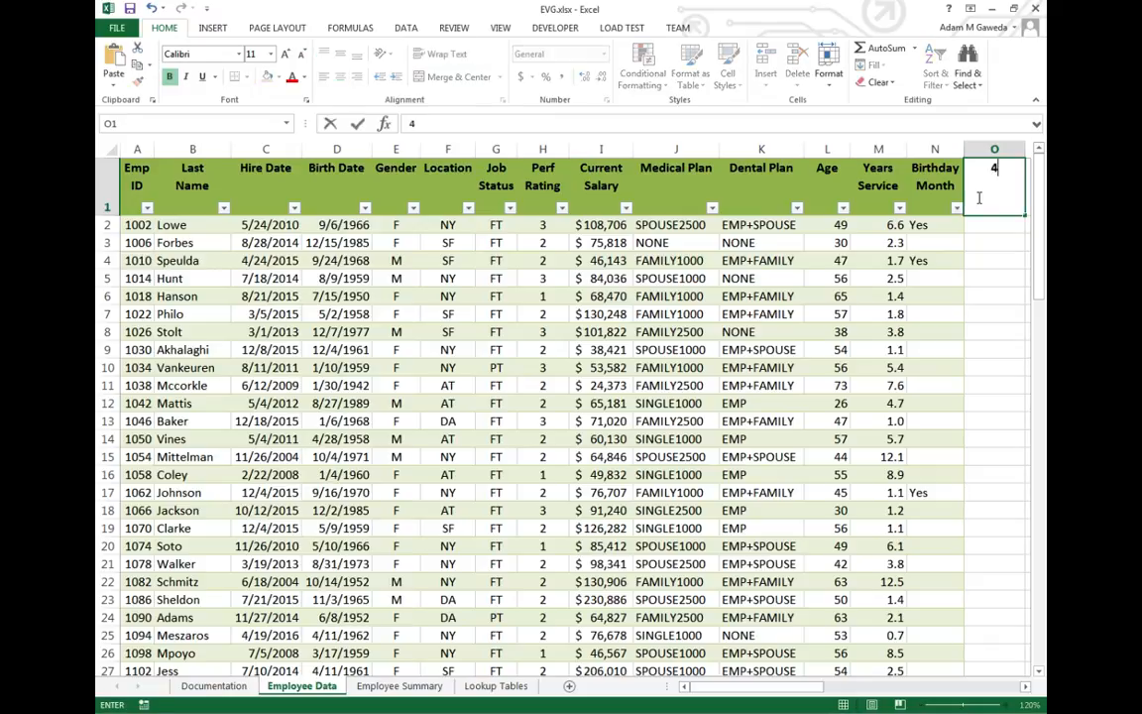
type("01k Matching")
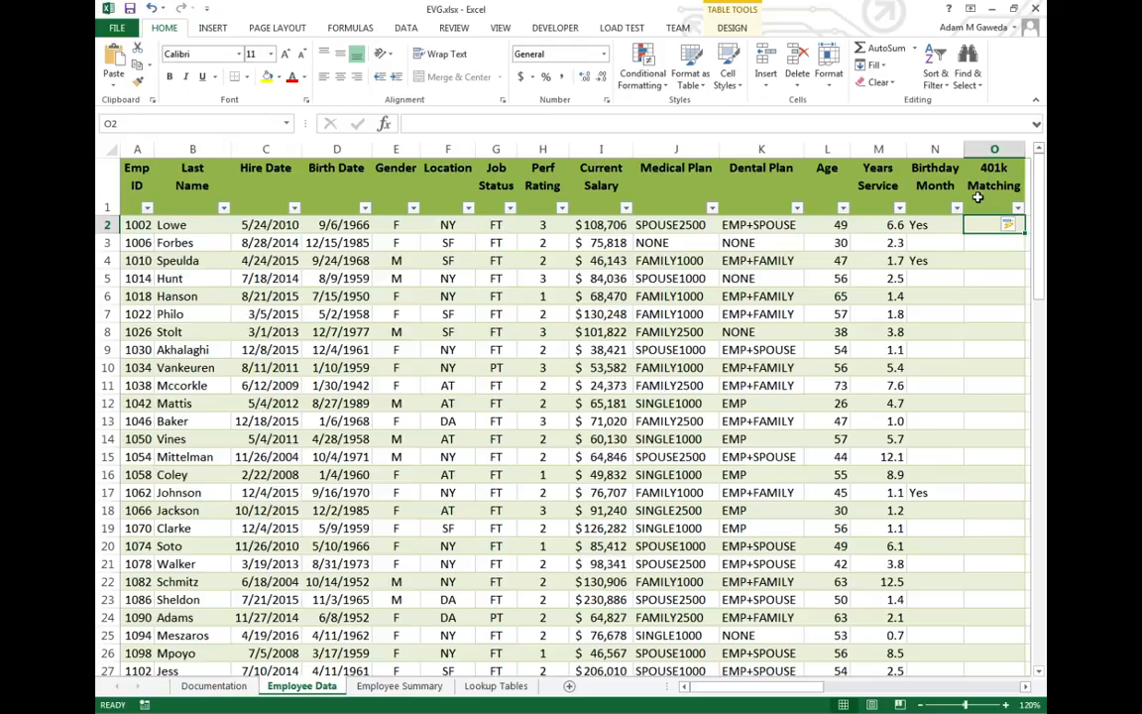
left_click_drag(495, 224, 495, 332)
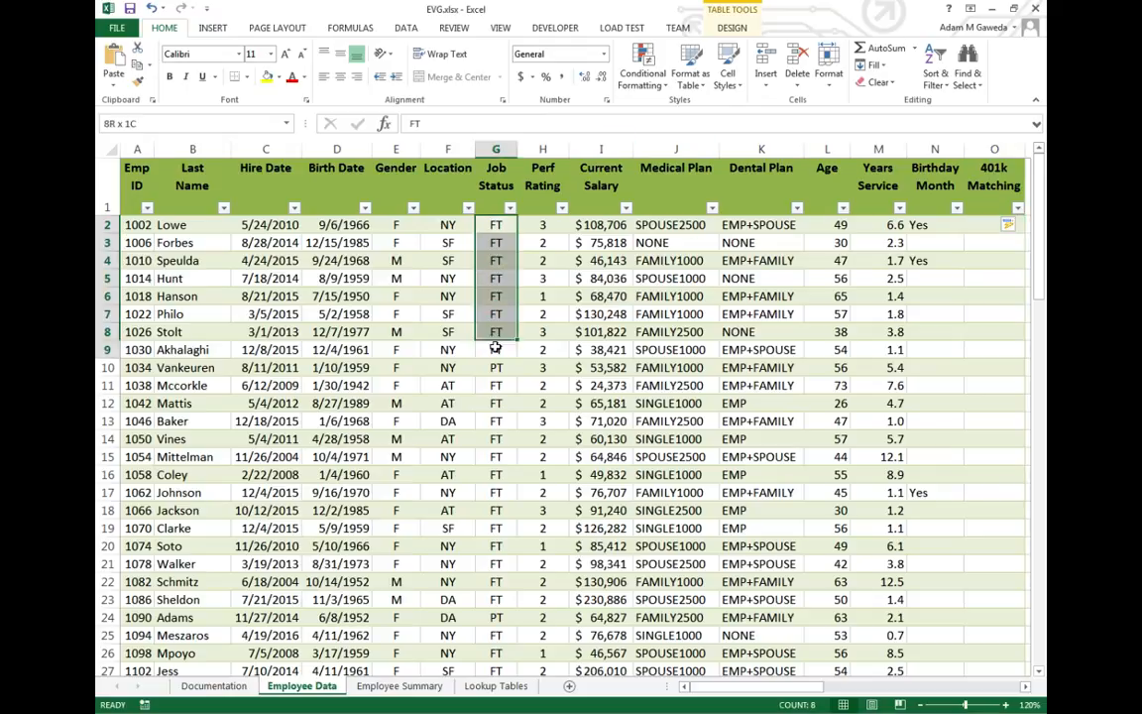
left_click(496, 349)
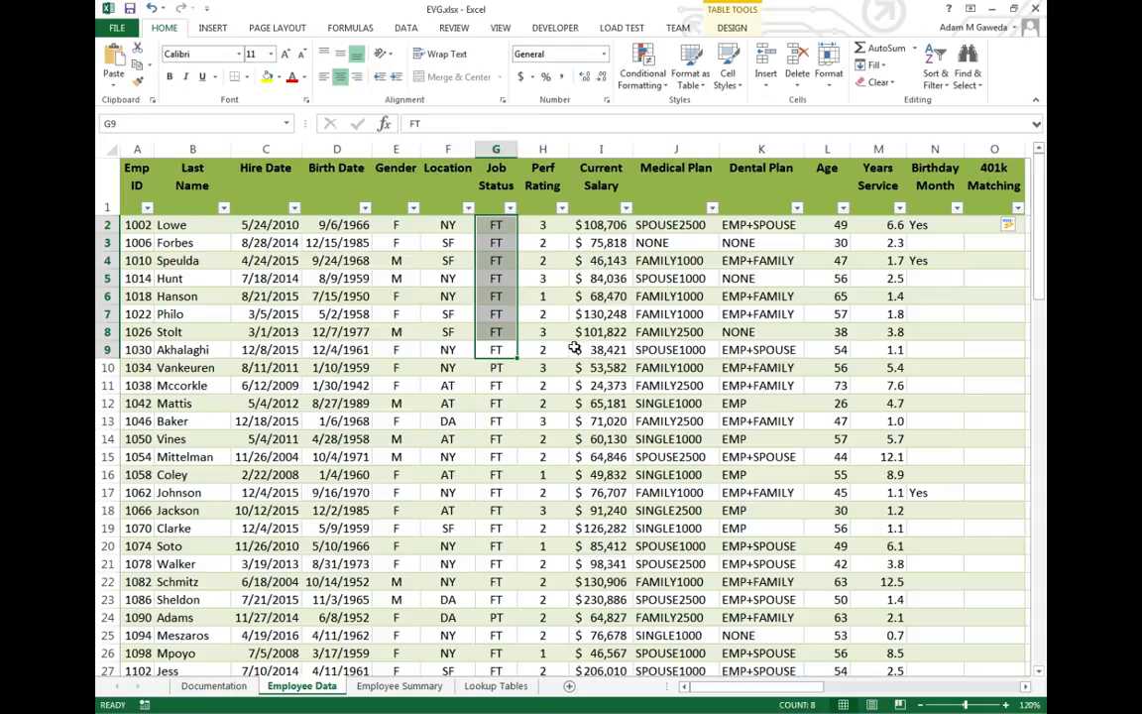
left_click(496, 367)
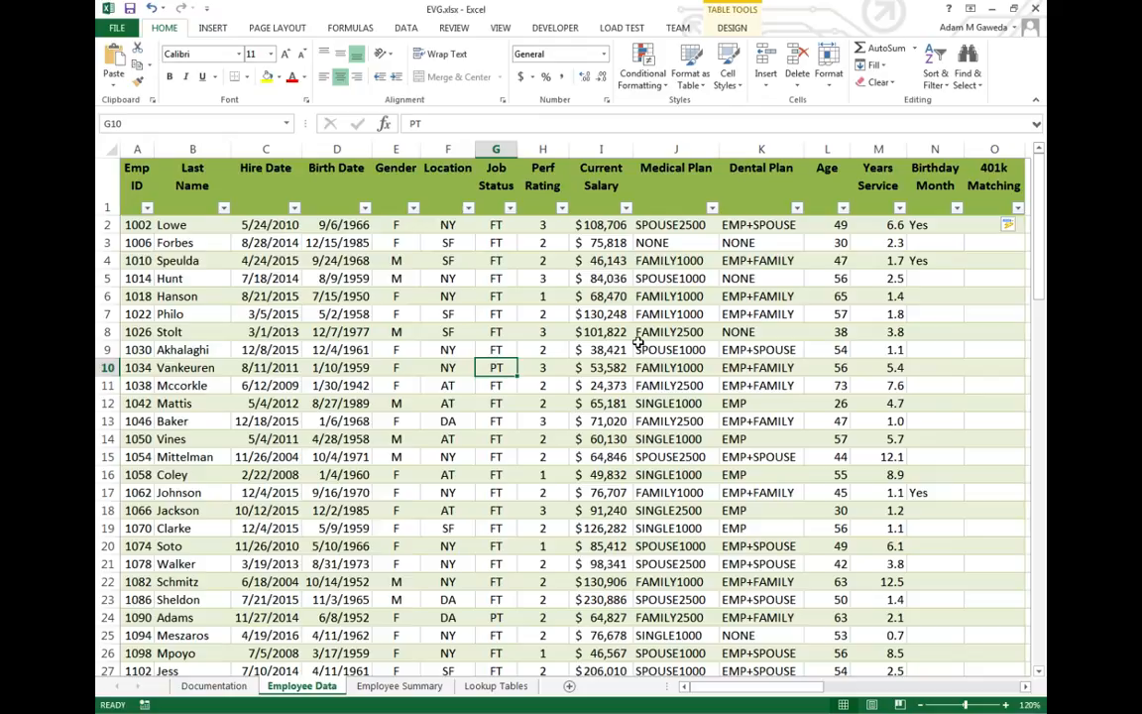
mouse_move(599, 217)
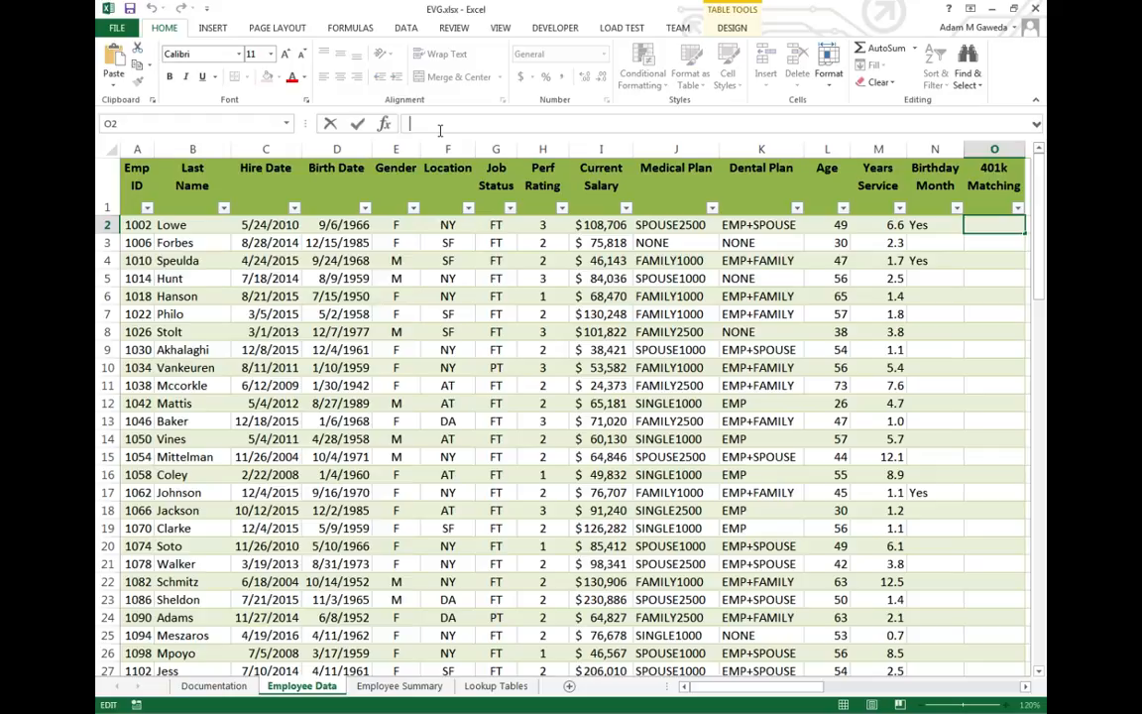
Step: Insert an IF function into O2 via the fx dialog, choosing IF from the Logical category
left_click(385, 123)
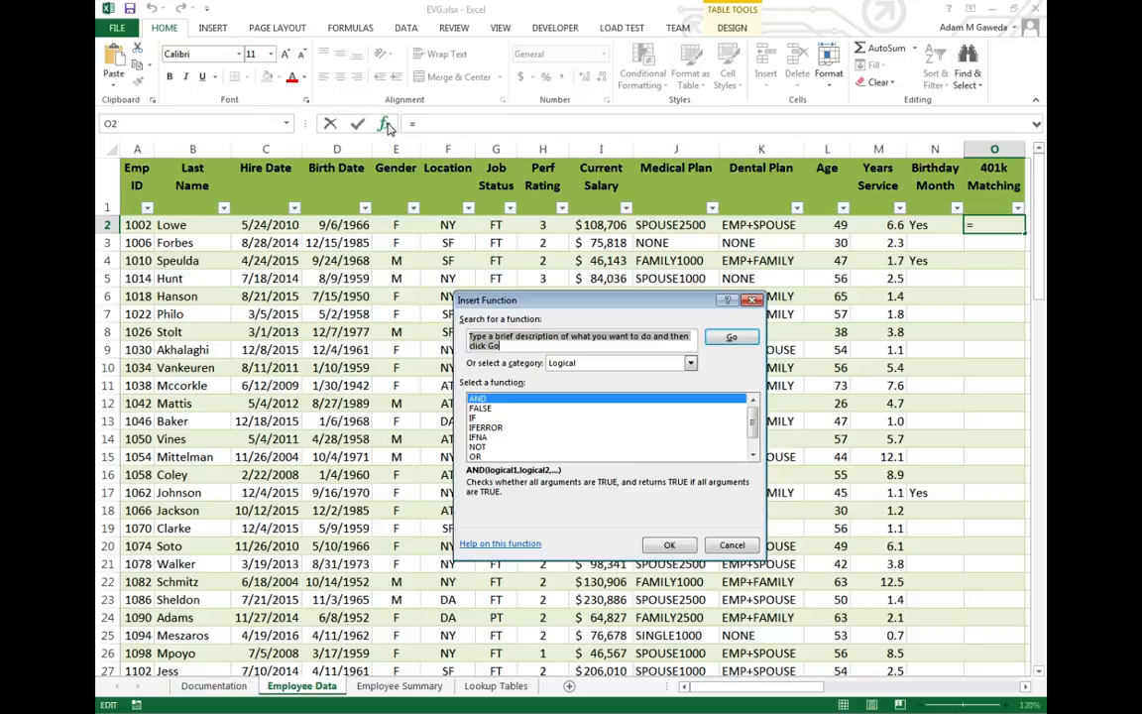
mouse_move(480, 293)
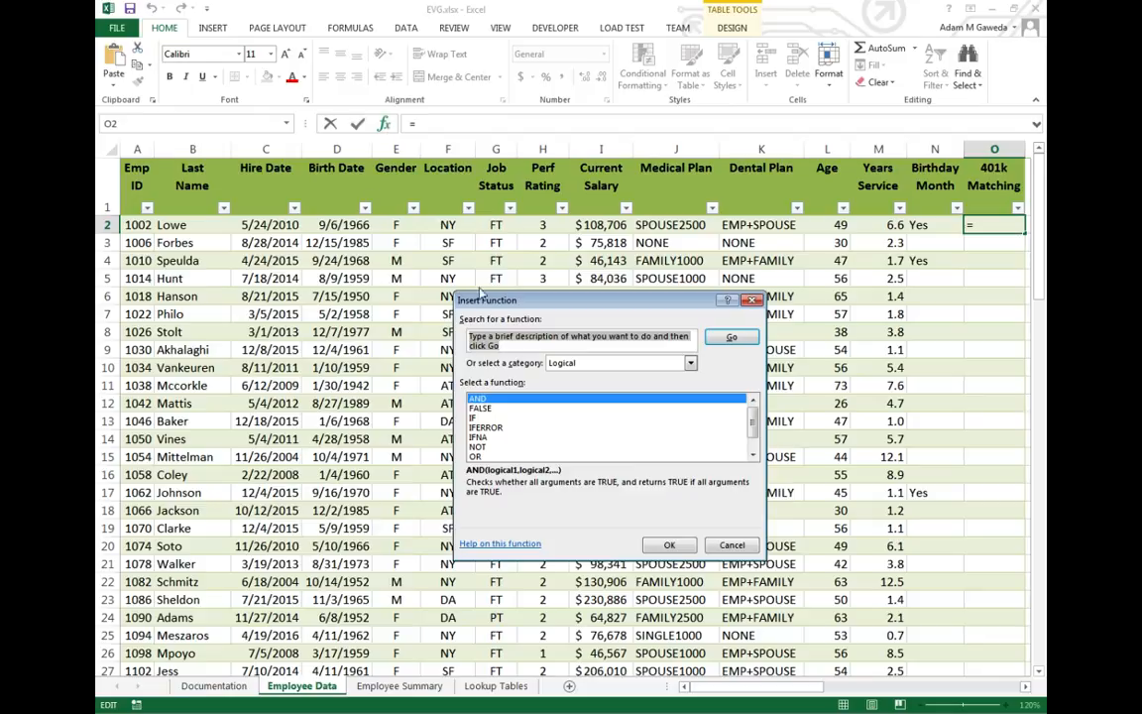
left_click(480, 417)
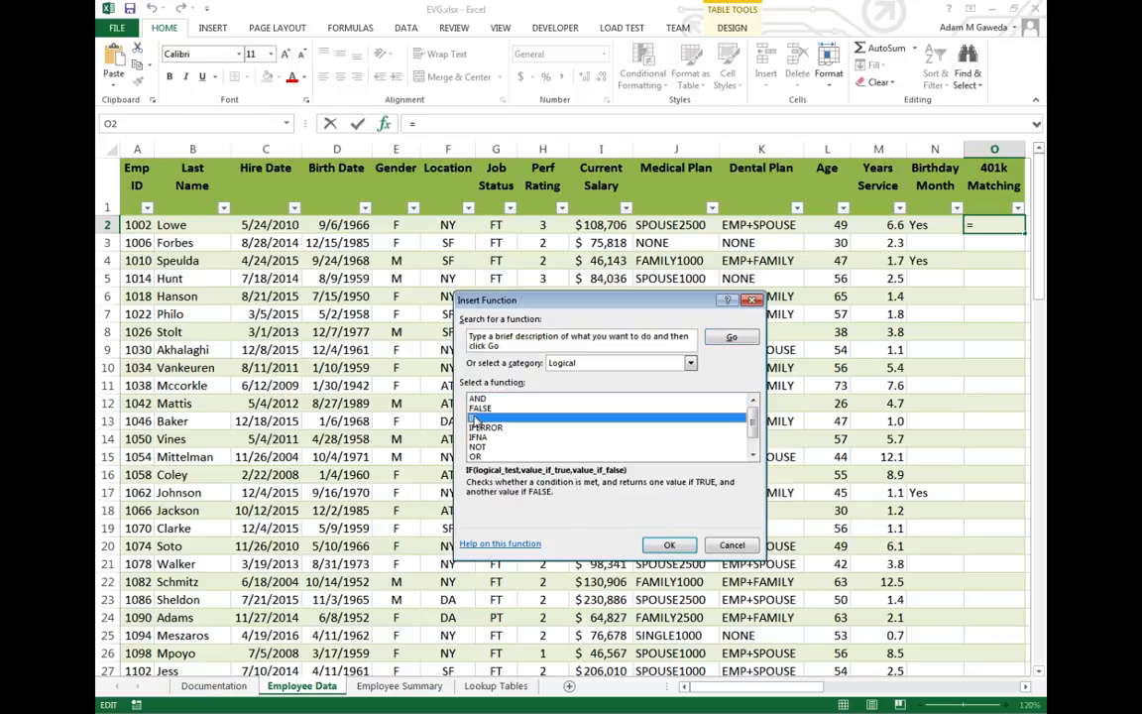
left_click(671, 543)
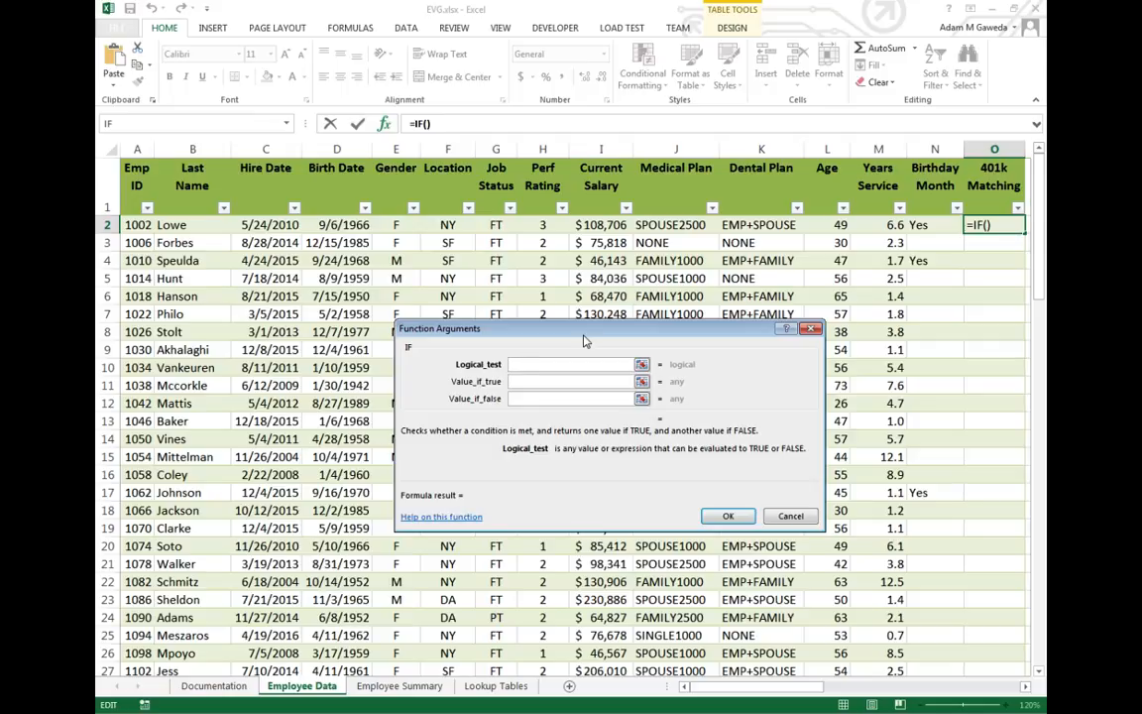
Step: Set the IF logical test to AND(G2 = "FT", M2>1), which evaluates TRUE for row 2
type("AND()")
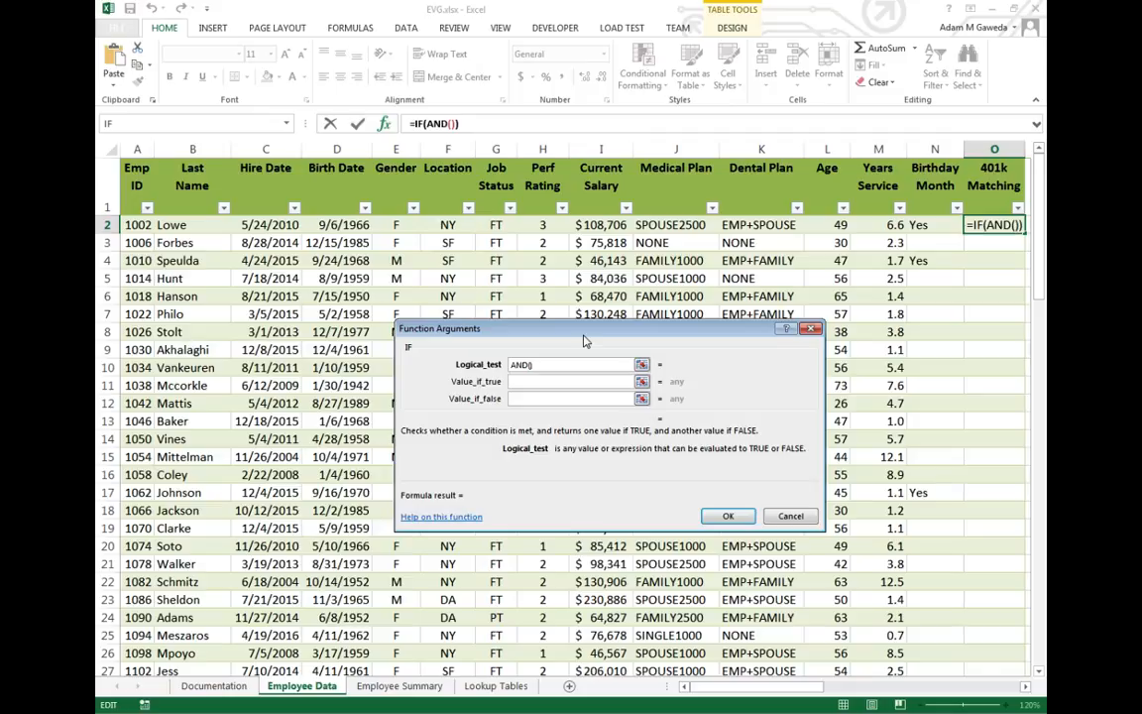
left_click_drag(605, 329, 485, 187)
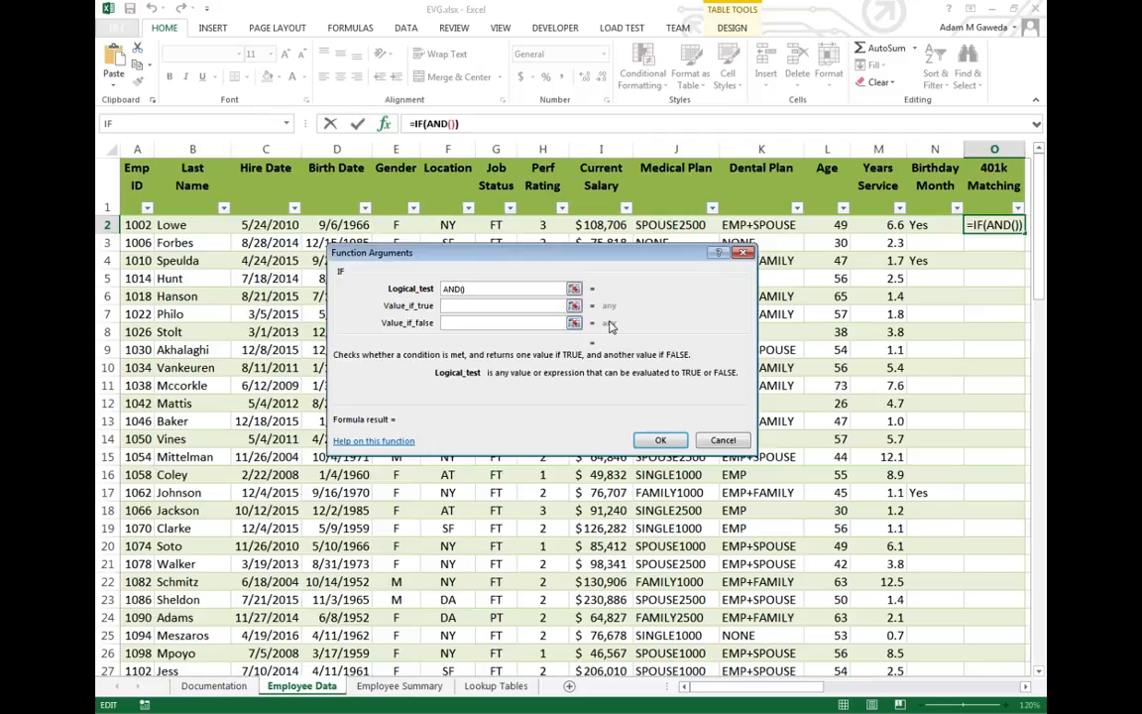
type("G2")
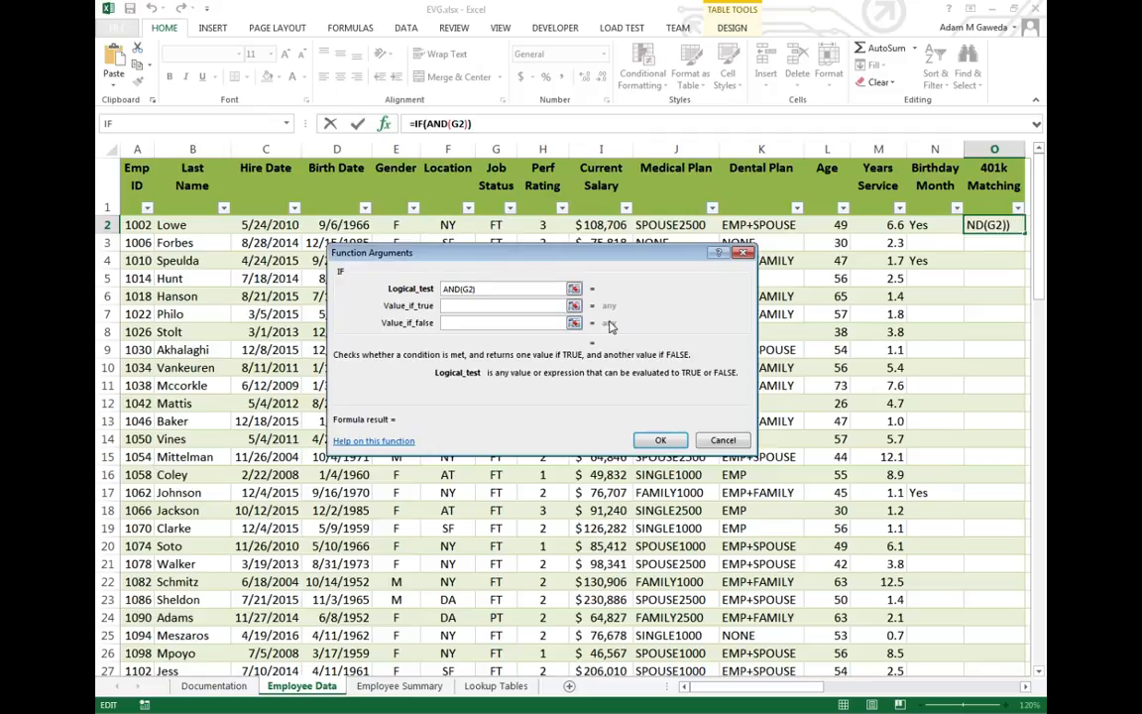
type("= \"FT\", M2>1")
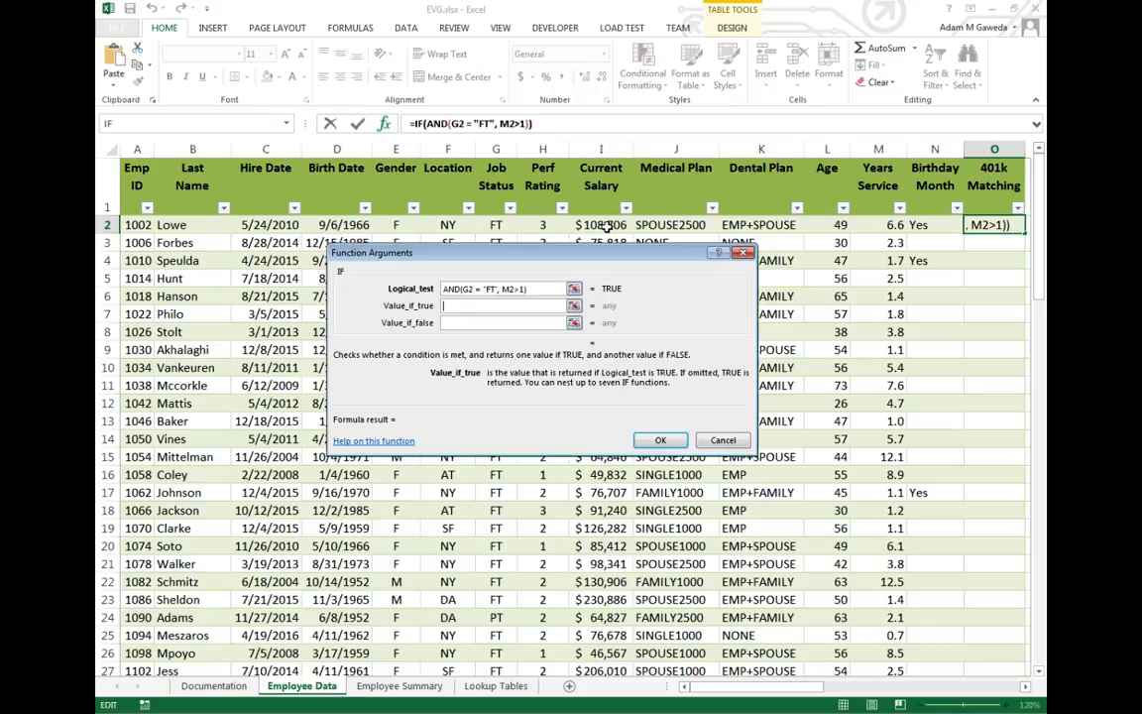
Step: Return I2*0.03 if true and 0 if false, filling 401k Matching down the table (3261.1765 in O2)
type("I2*0.03")
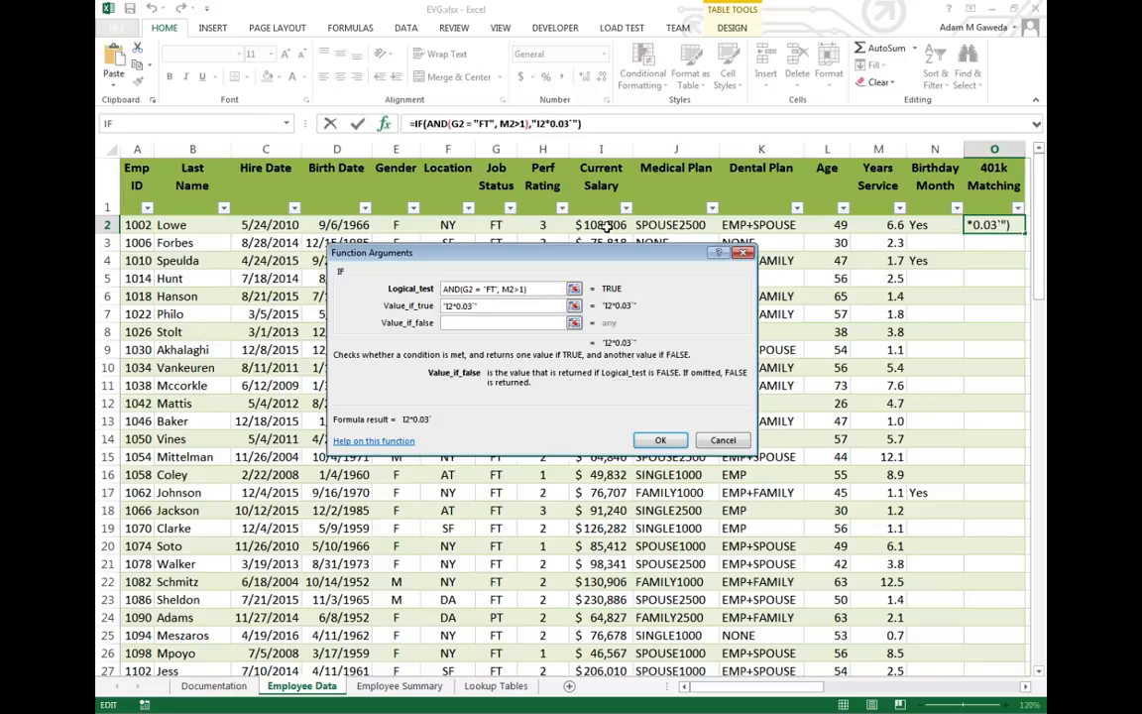
left_click(506, 305)
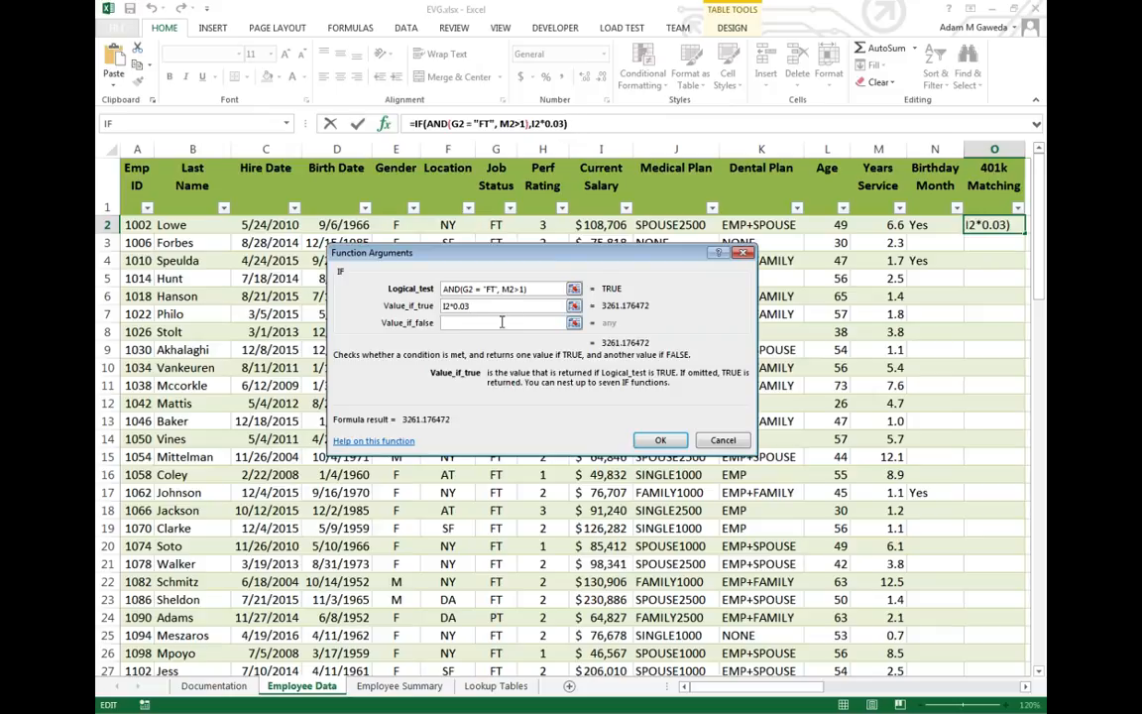
type("0")
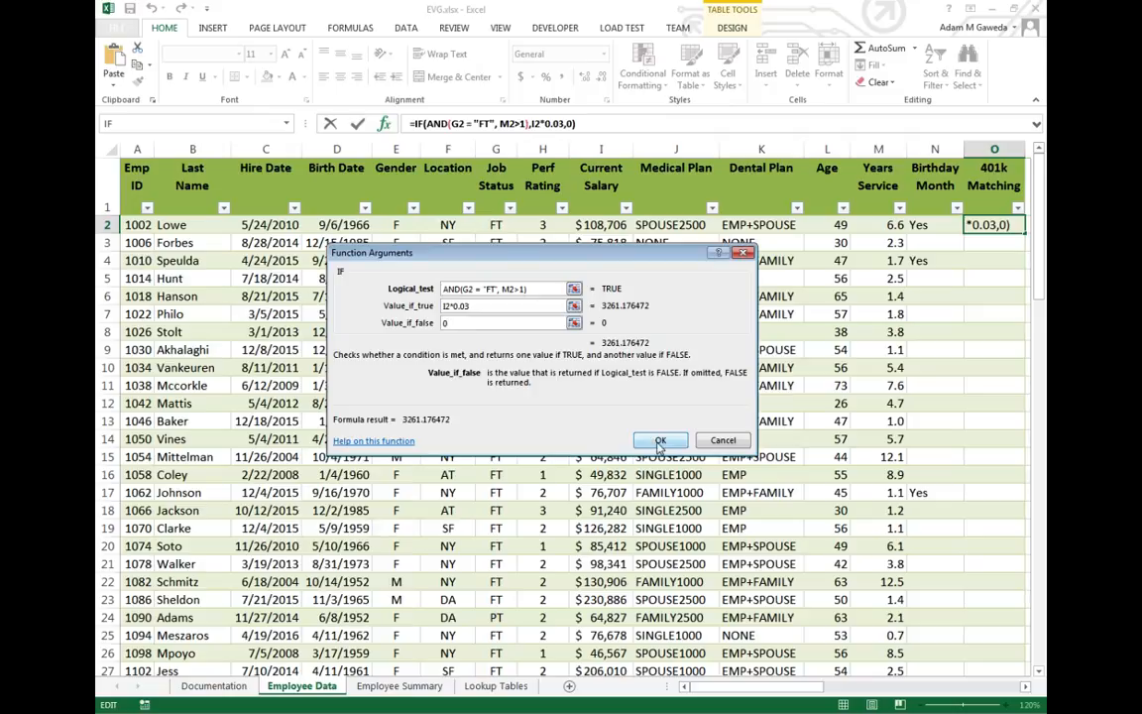
left_click(660, 440)
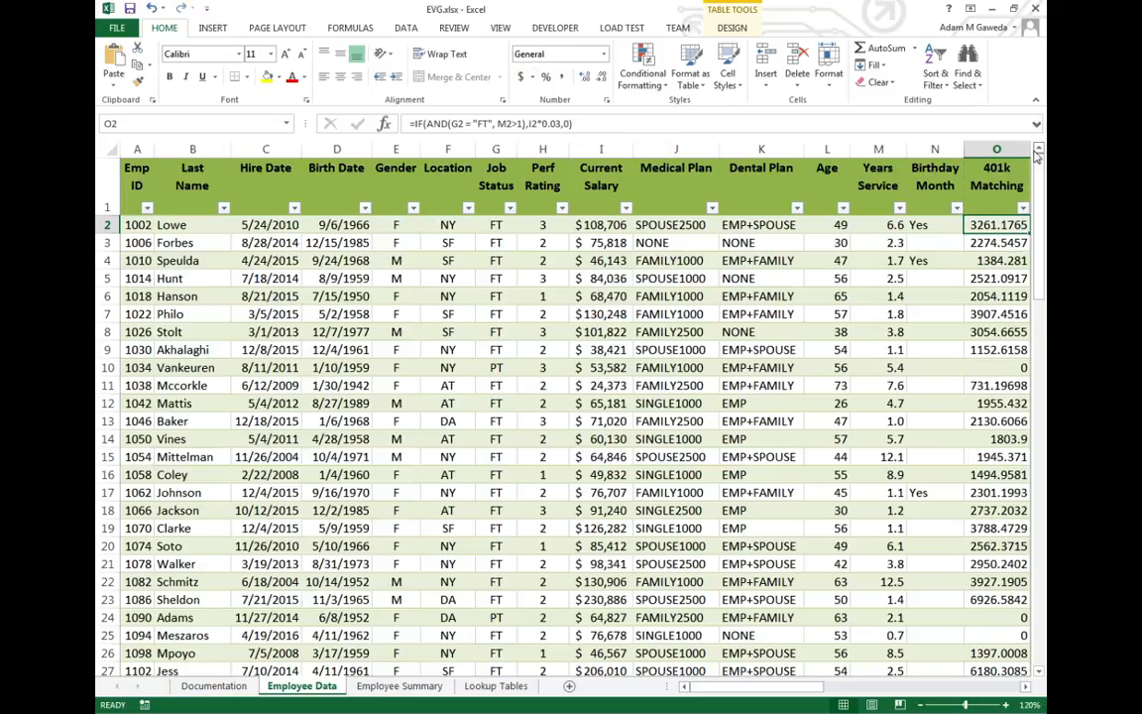
Step: Format column O as Accounting ($3,261.18, dashes for zero) and spot-check rows 4, 10 and 25
left_click(519, 76)
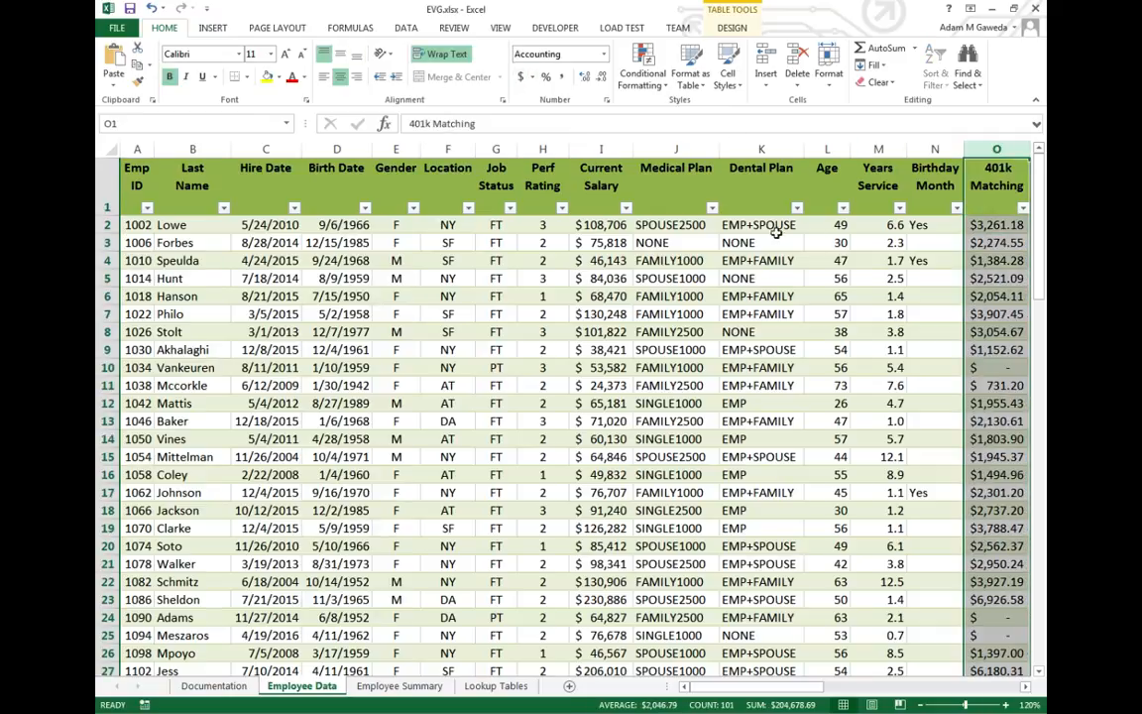
left_click(996, 260)
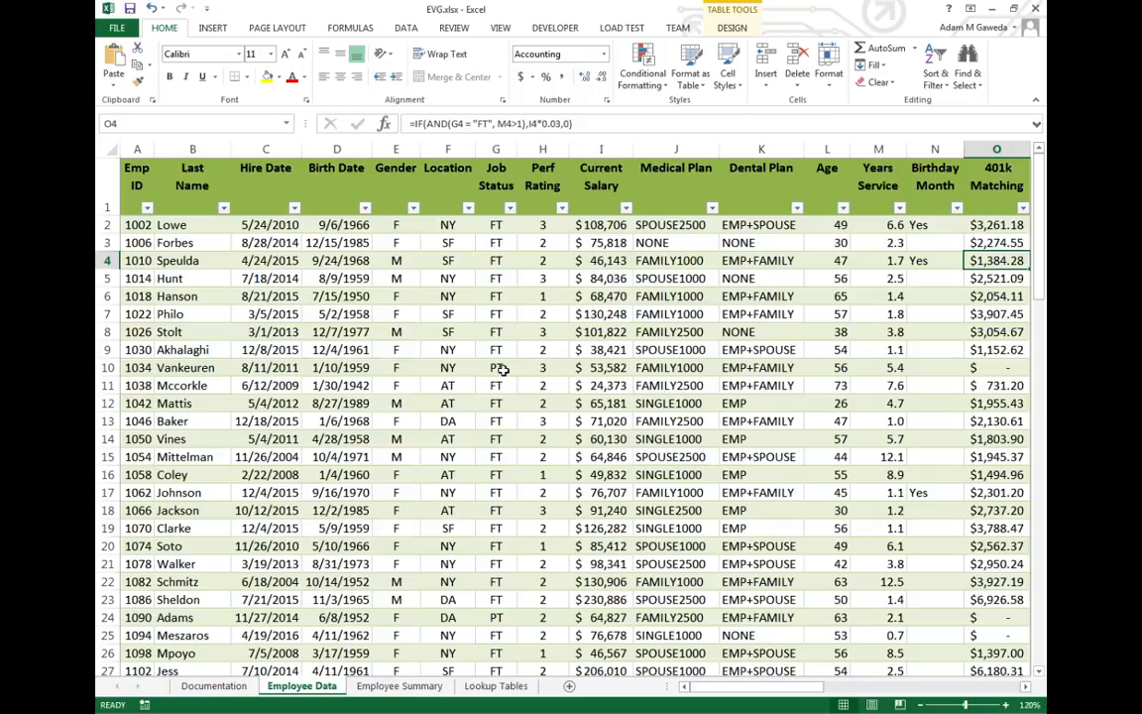
left_click(995, 367)
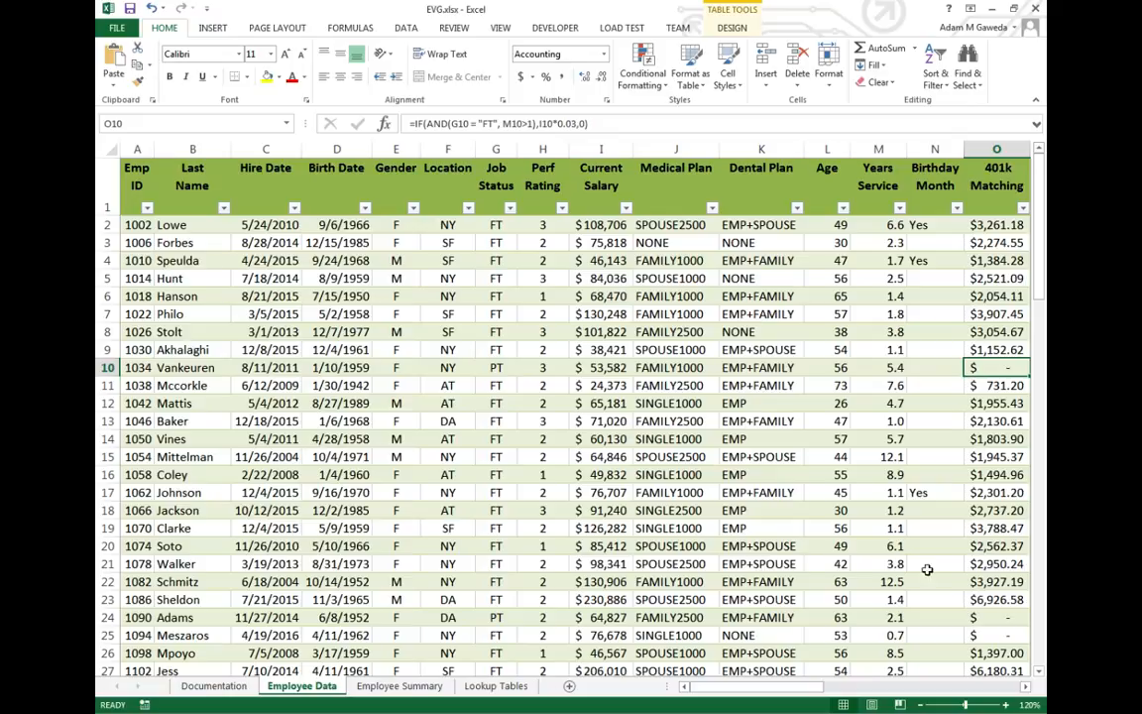
left_click(876, 634)
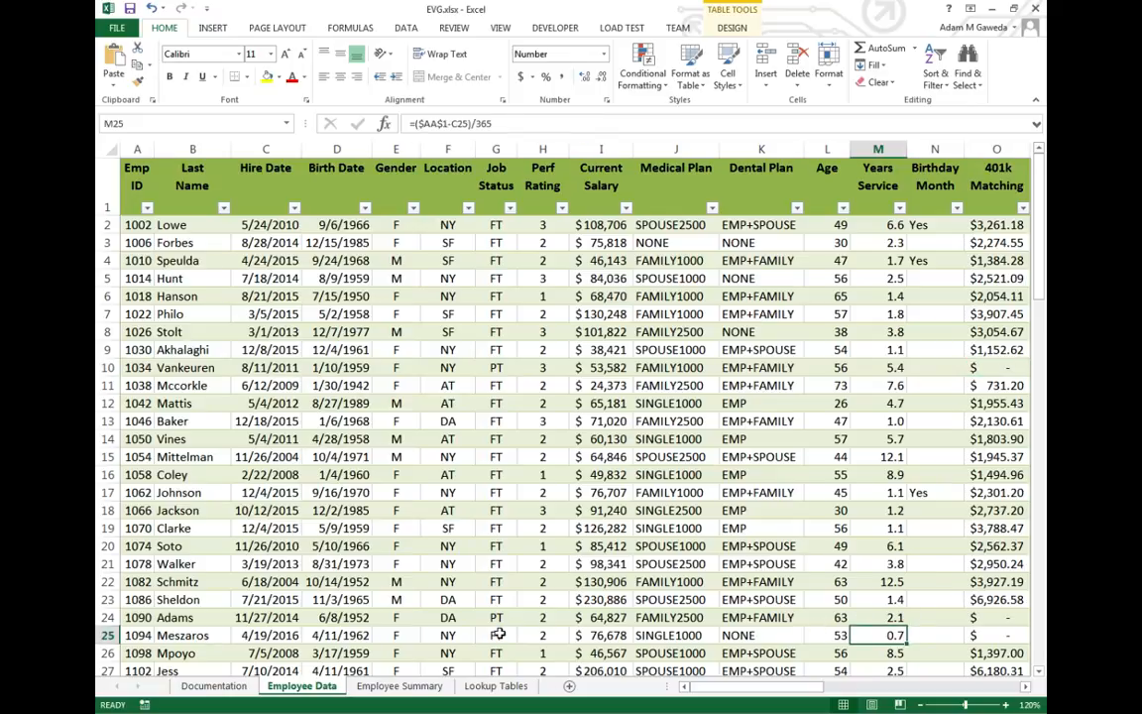
mouse_move(207, 652)
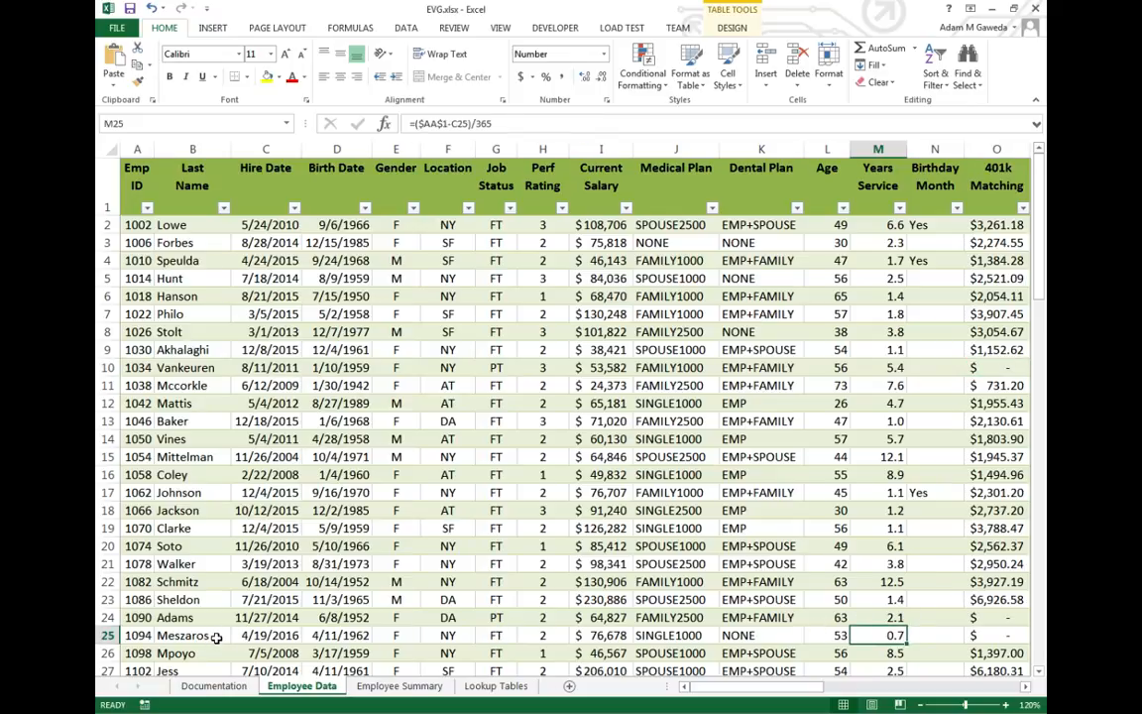